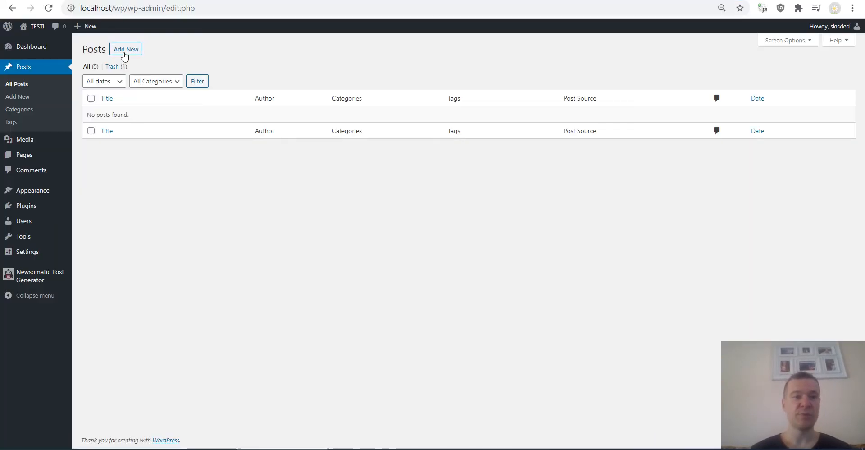
# Start a new post titled 'test'
pyautogui.click(126, 49)
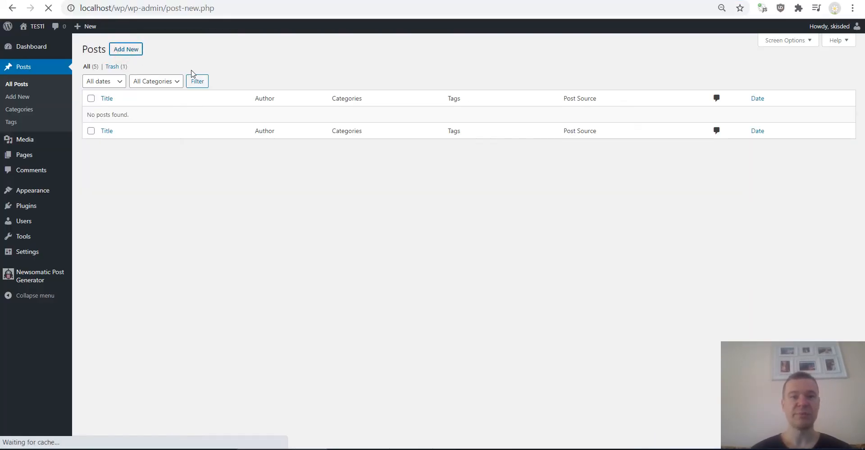
pyautogui.click(126, 49)
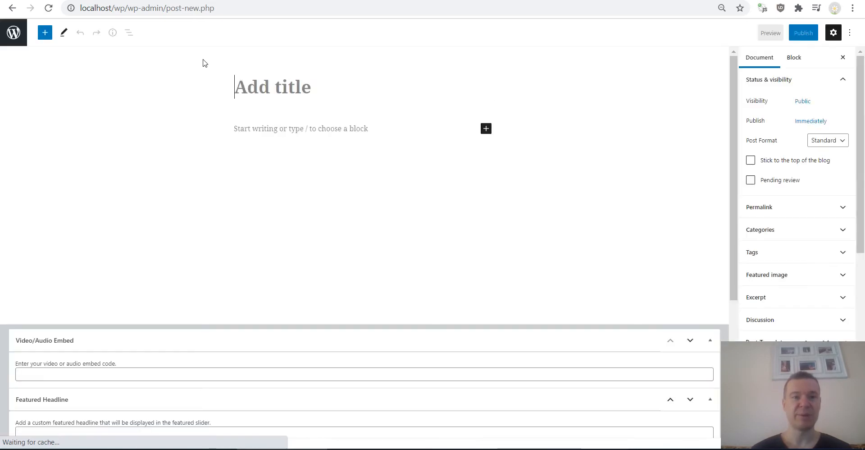
pyautogui.write('test')
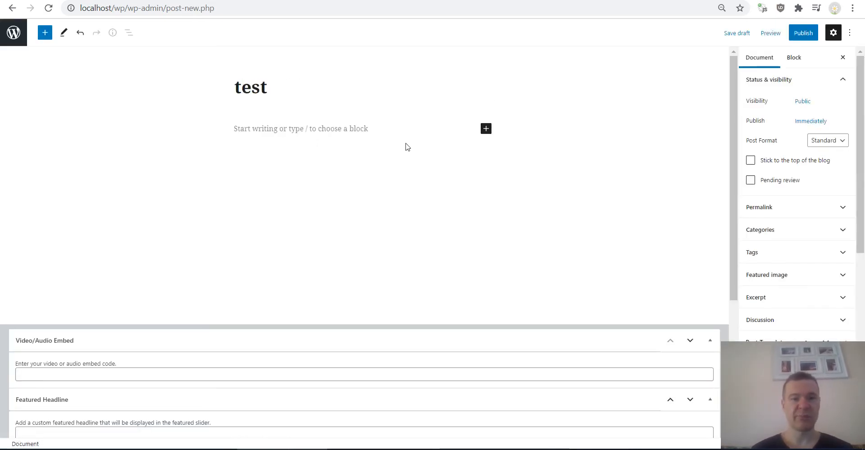
# Add an Embed block with the Facebook video link and publish the post
pyautogui.click(486, 128)
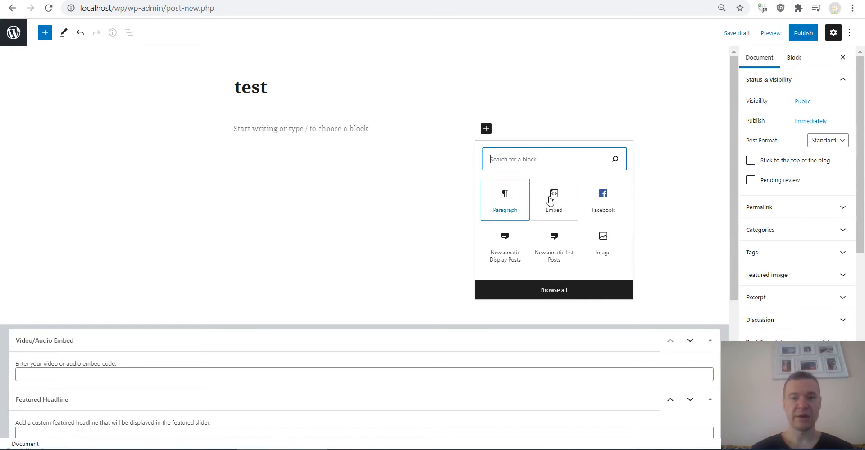
pyautogui.click(555, 198)
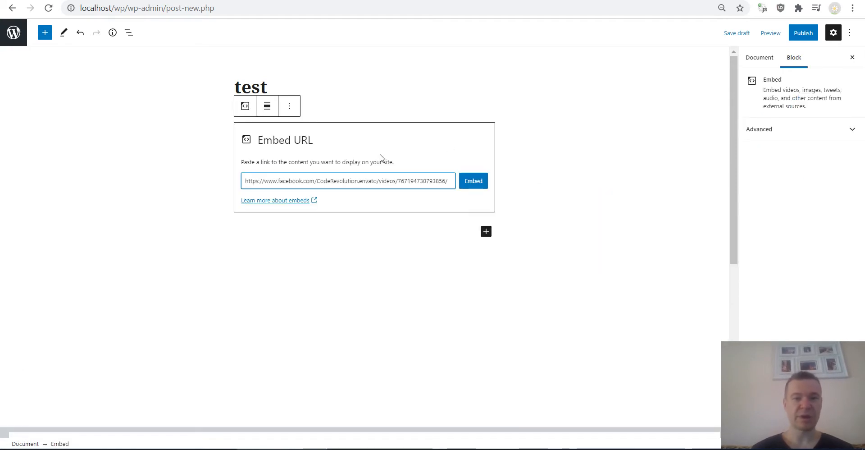
pyautogui.click(473, 181)
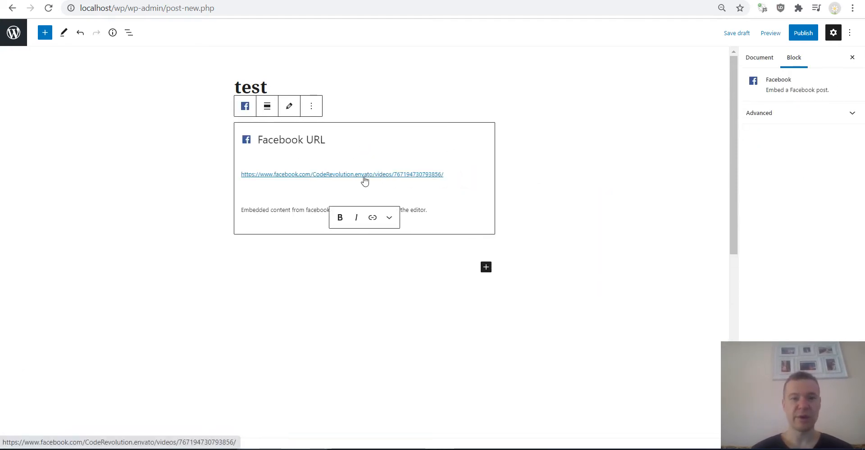
pyautogui.click(802, 32)
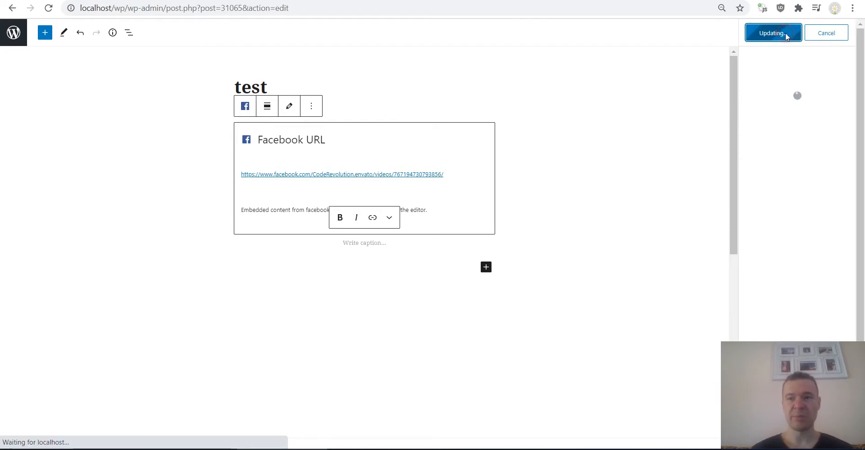
pyautogui.click(774, 33)
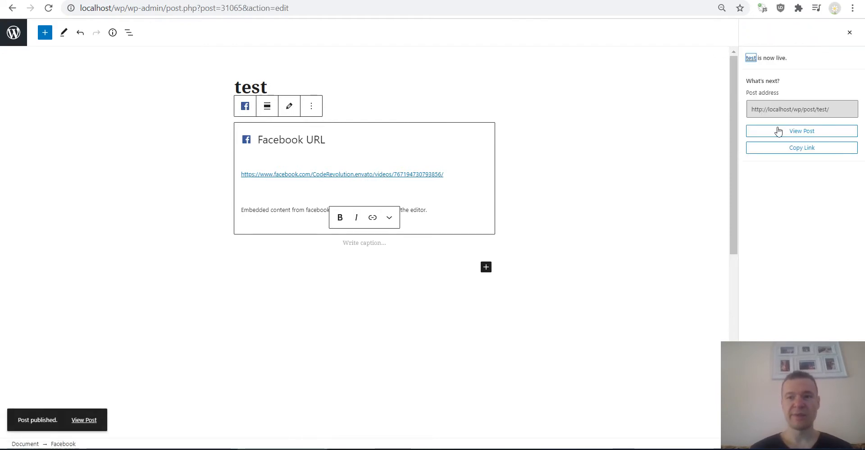
# View the live 'test' post with its Facebook video, then return to All Posts
pyautogui.click(801, 131)
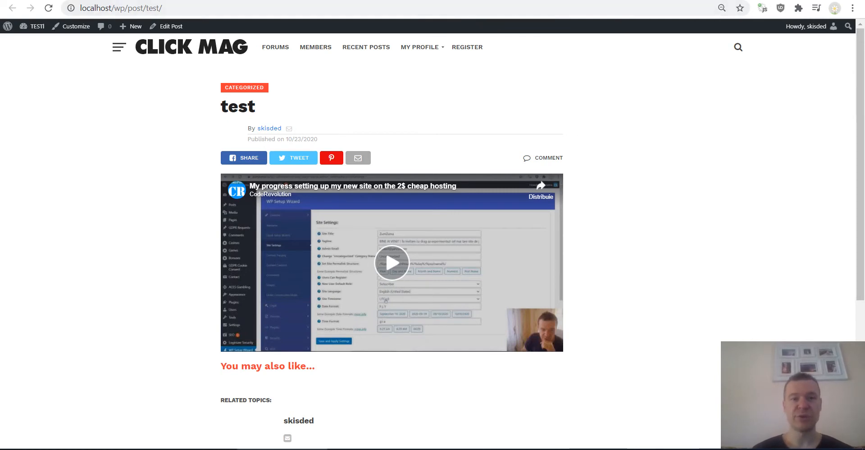
pyautogui.click(170, 26)
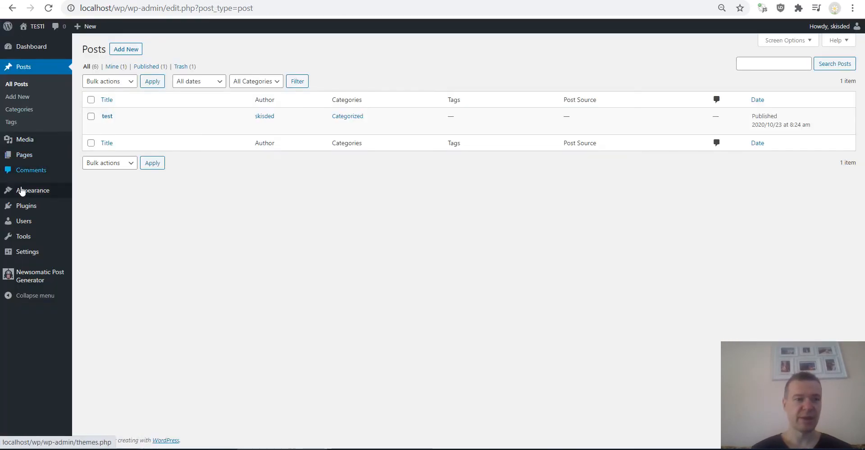
# Search new plugins for 'oembed plus', activate oEmbed Plus, and confirm it is active
pyautogui.click(27, 205)
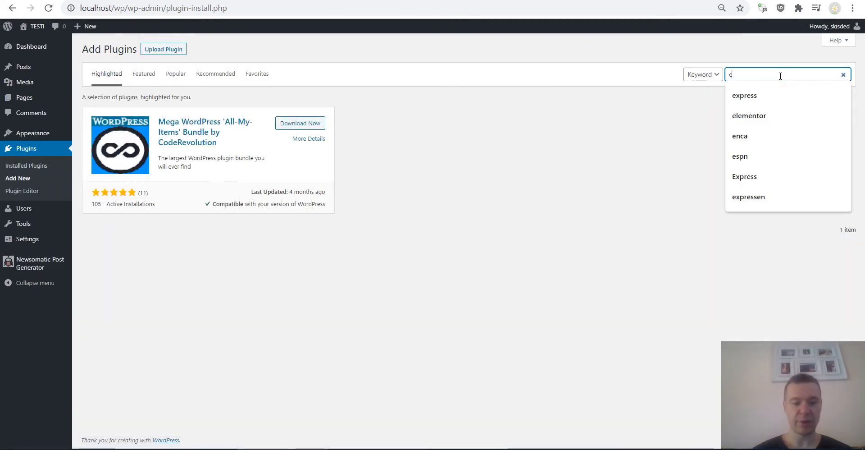
pyautogui.write('oemb')
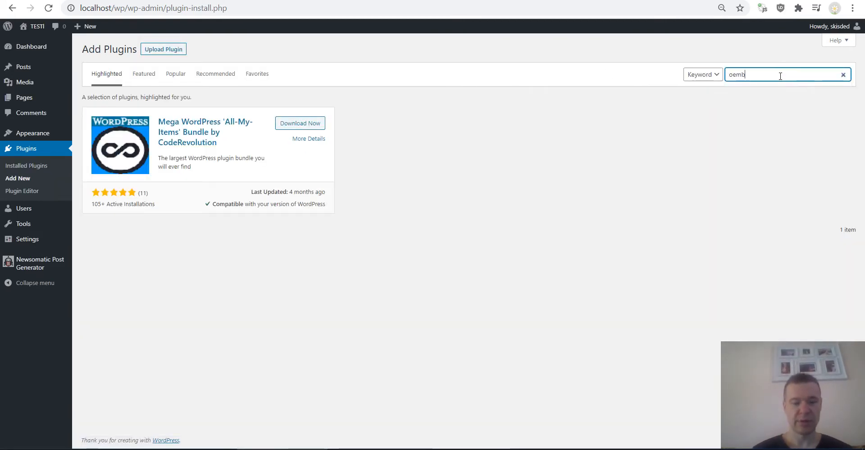
pyautogui.write('embed plus')
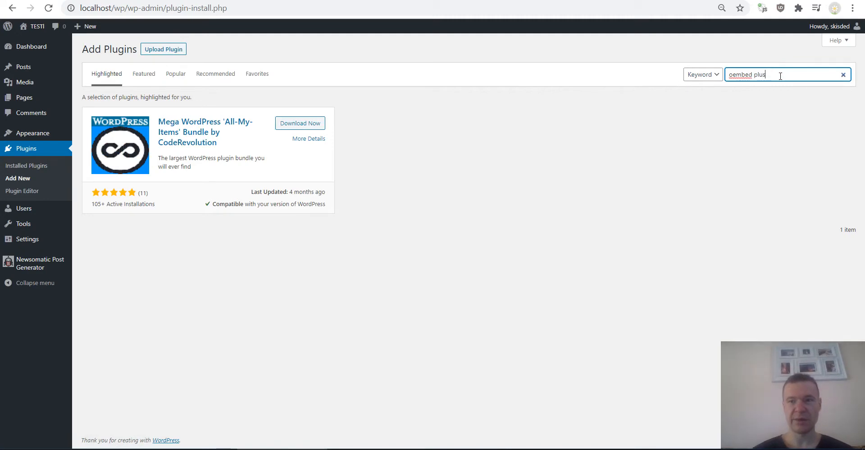
pyautogui.press('Enter')
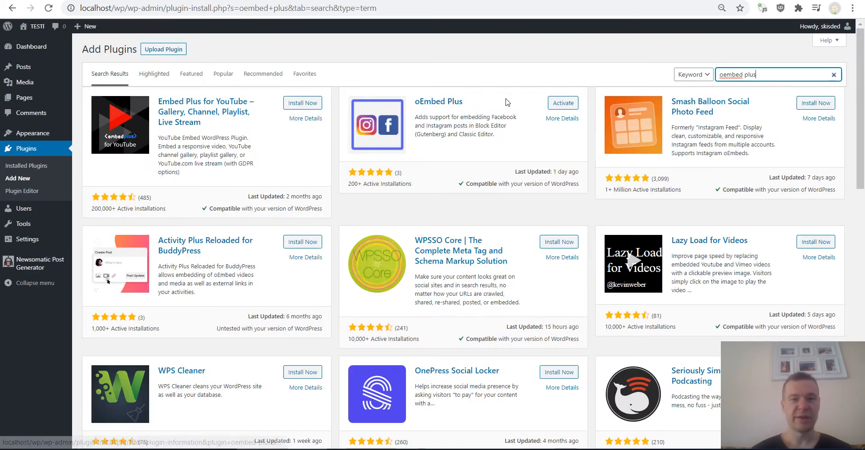
pyautogui.moveTo(560, 103)
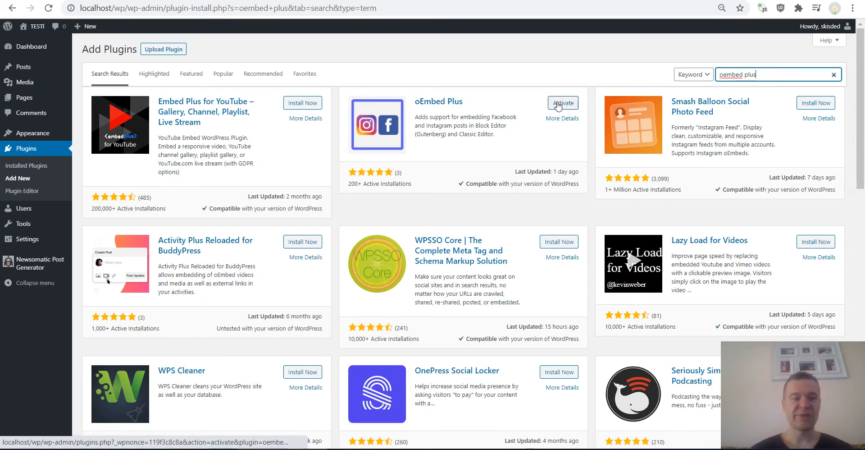
pyautogui.click(563, 103)
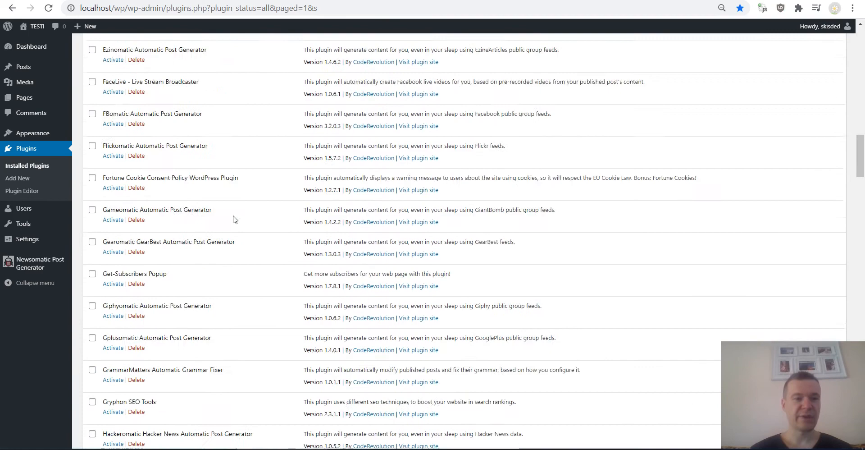
pyautogui.scroll(-3)
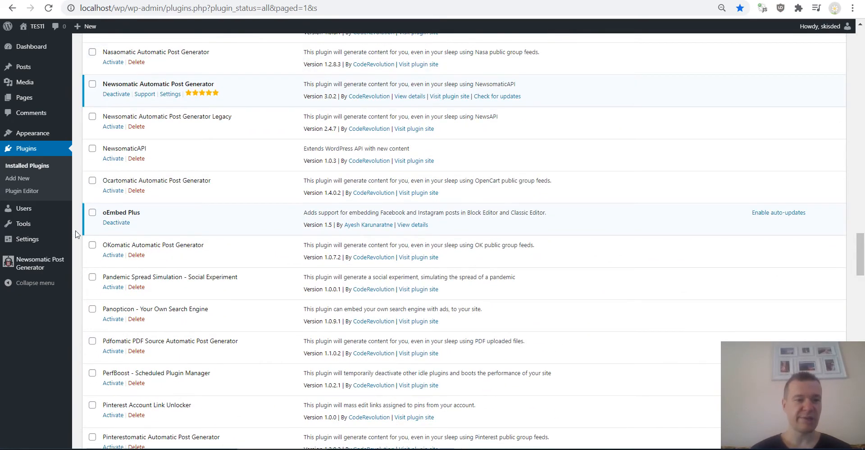
pyautogui.moveTo(27, 239)
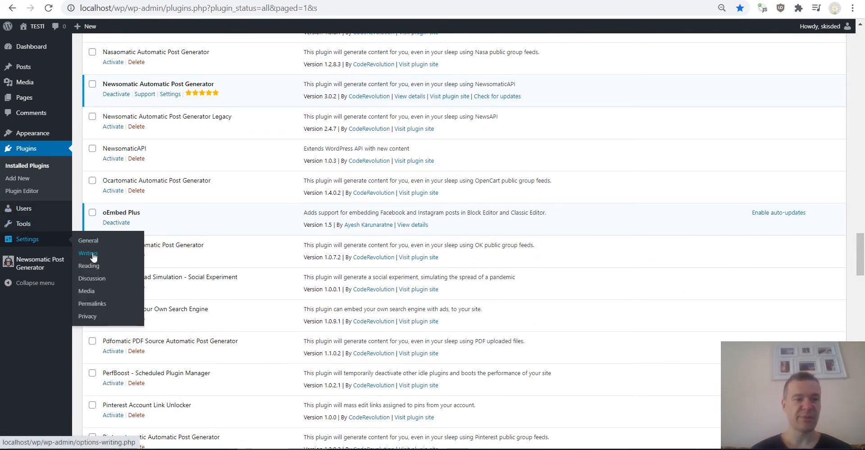
# Open Settings > Writing to reach the Facebook and Instagram embed fields
pyautogui.click(87, 253)
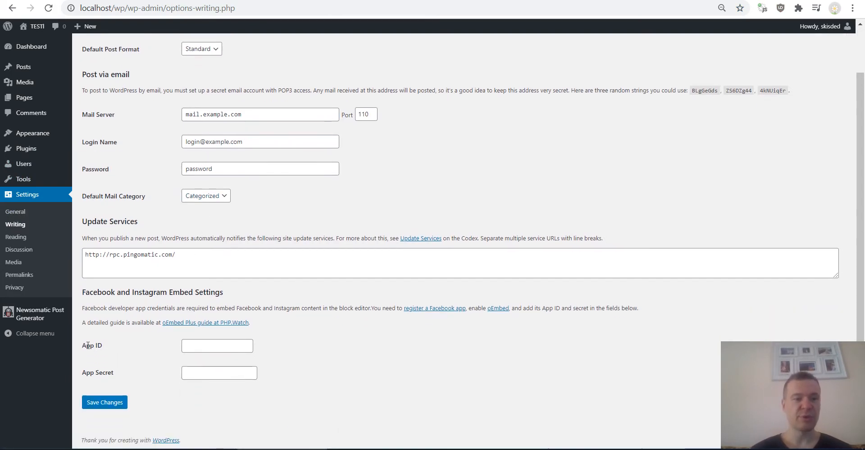
pyautogui.moveTo(80, 276)
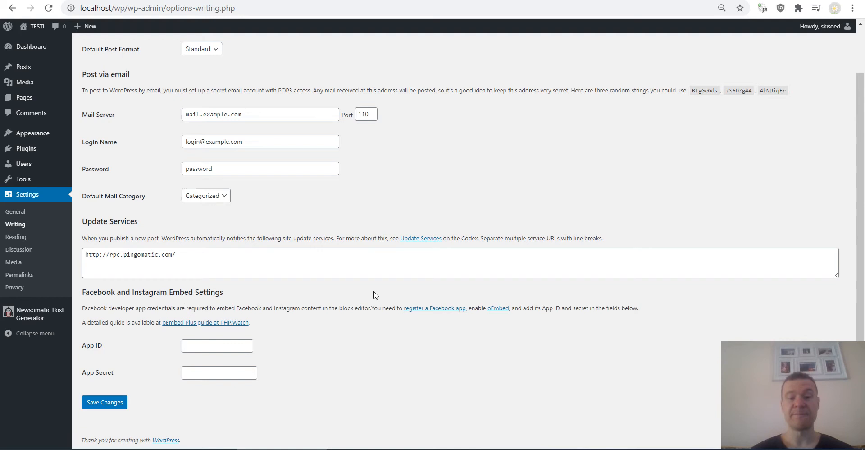
pyautogui.moveTo(166, 344)
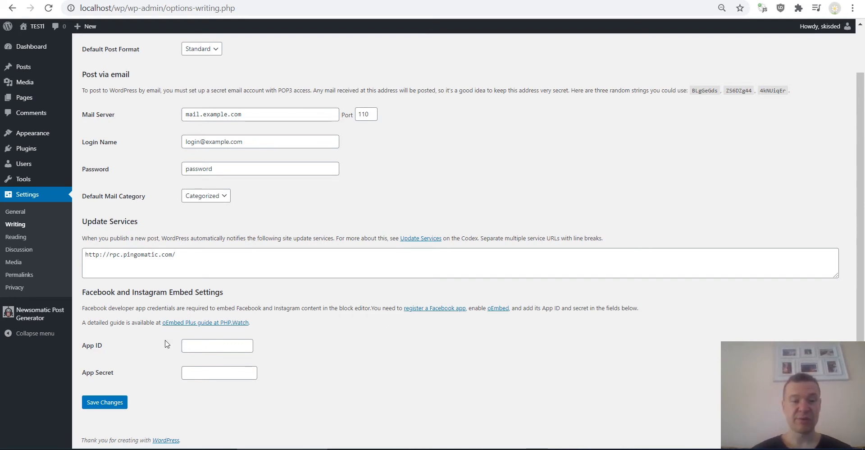
pyautogui.moveTo(444, 308)
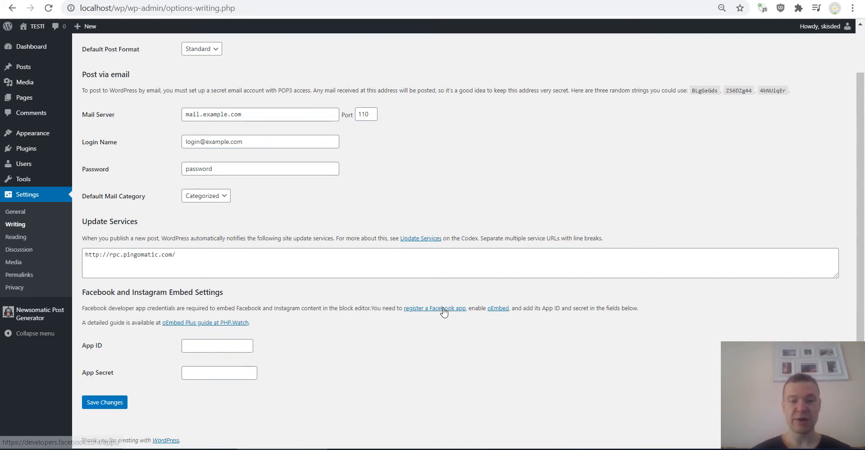
# Open the Facebook developers Apps page and begin creating a Build Connected Experiences app
pyautogui.click(436, 308)
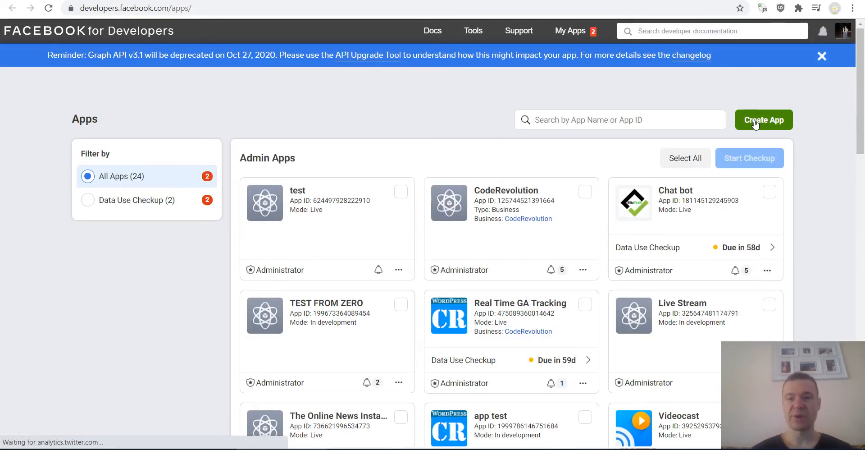
pyautogui.click(764, 119)
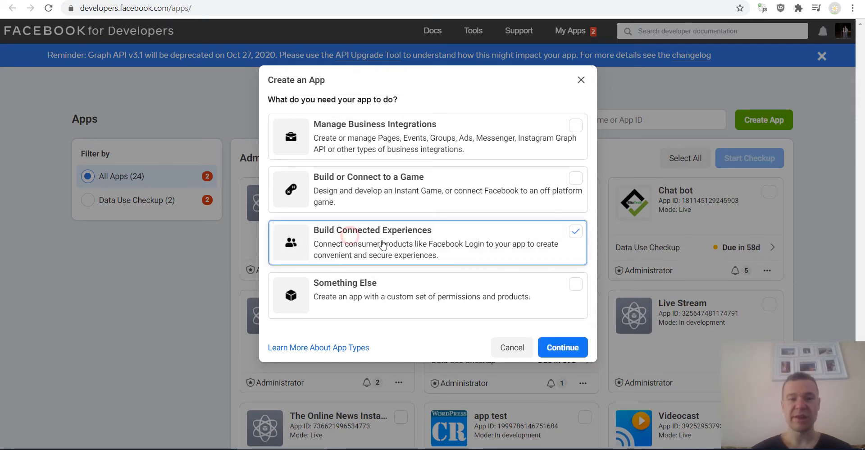
# Name the app 'oEmbed', removing the disallowed 'FB' term after the warning
pyautogui.click(562, 347)
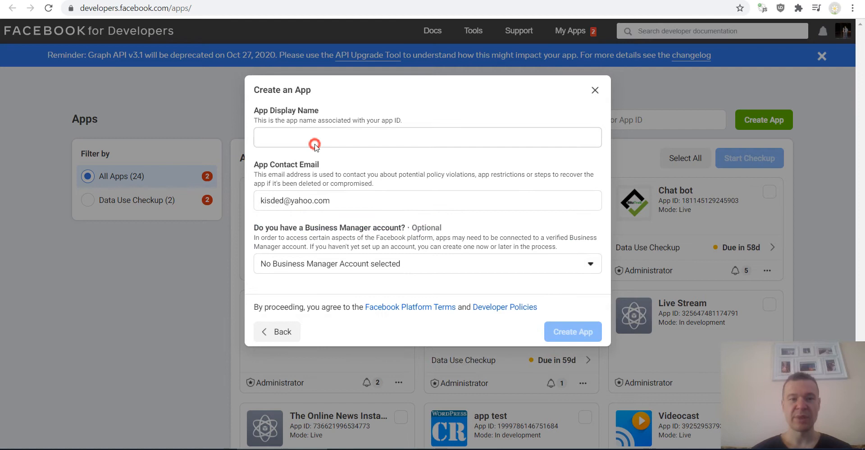
pyautogui.write('o')
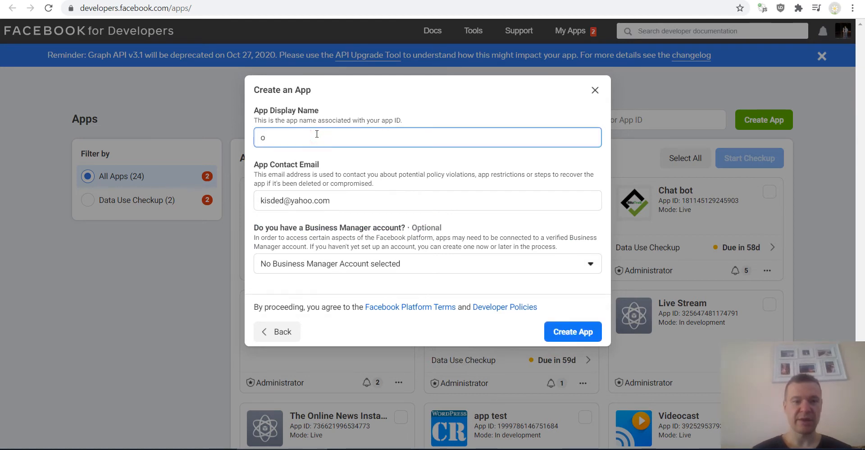
pyautogui.write('Embed FB')
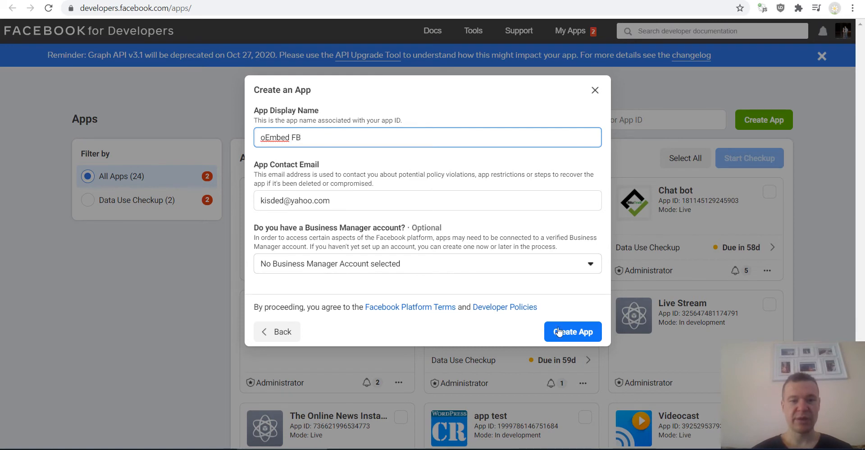
pyautogui.click(573, 331)
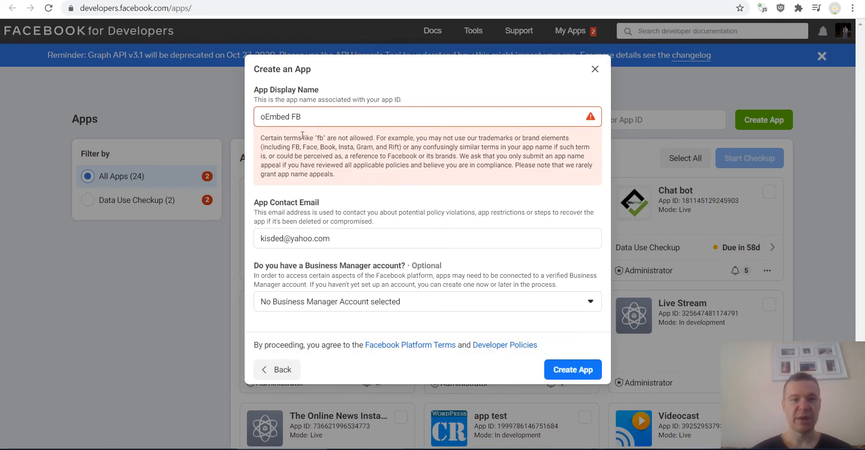
pyautogui.press('Backspace')
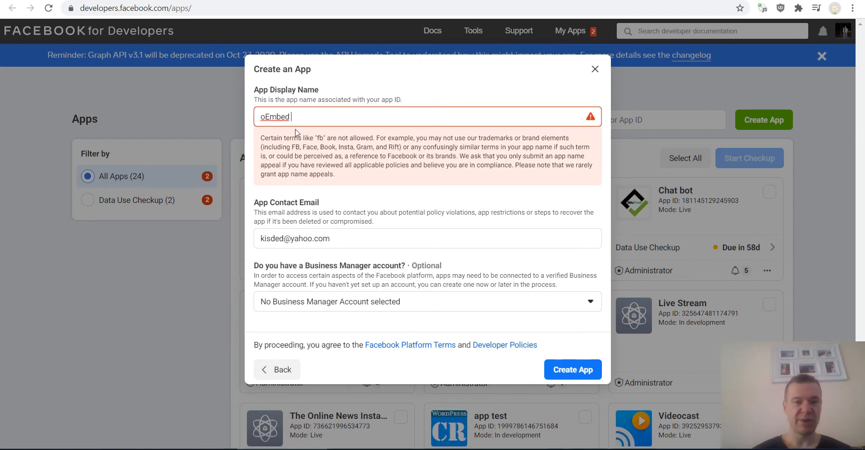
# Create the oEmbed app and pass the reCAPTCHA security check
pyautogui.click(569, 371)
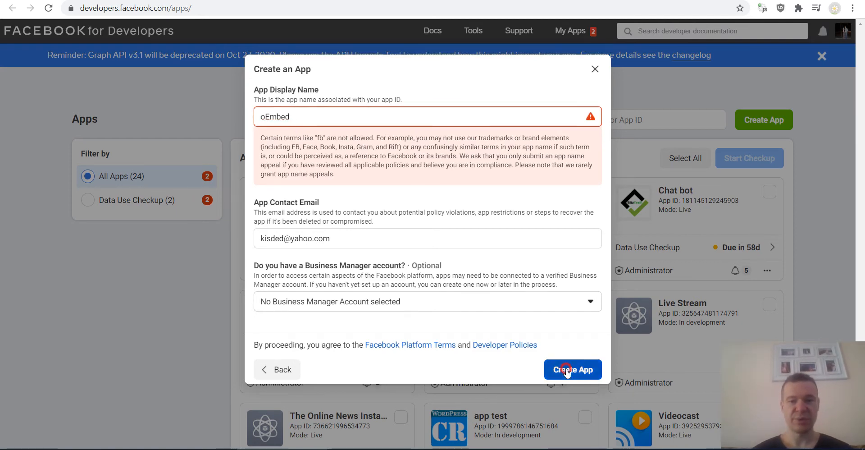
pyautogui.click(573, 370)
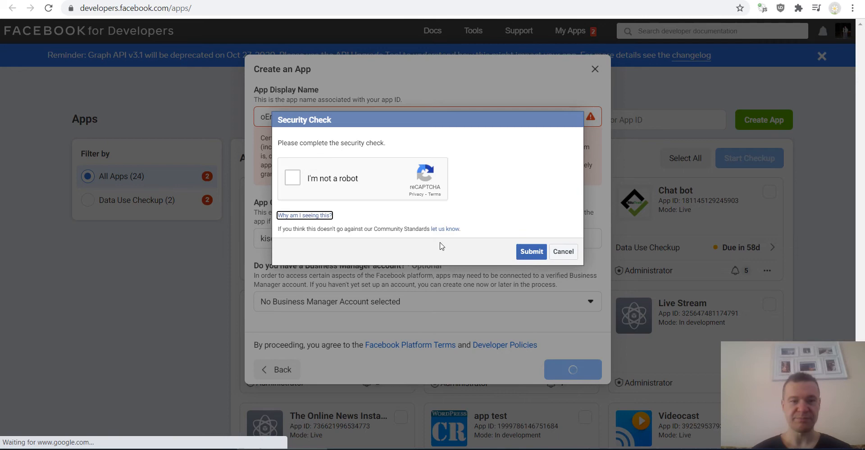
pyautogui.click(292, 177)
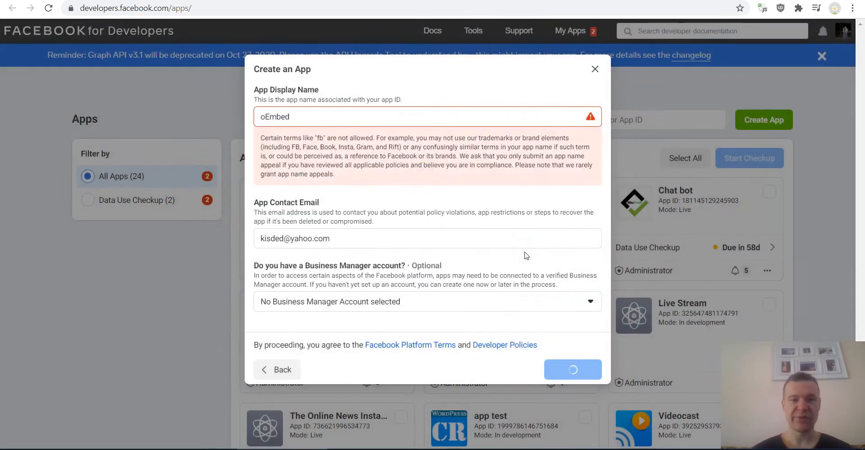
pyautogui.moveTo(449, 228)
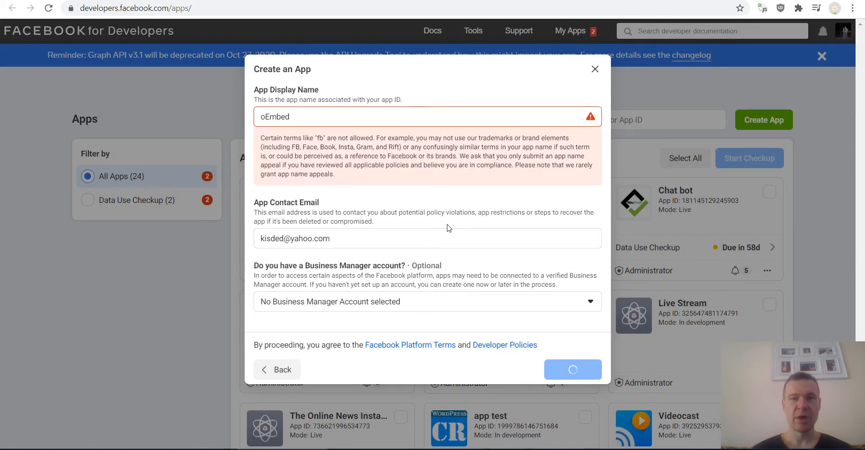
pyautogui.click(573, 369)
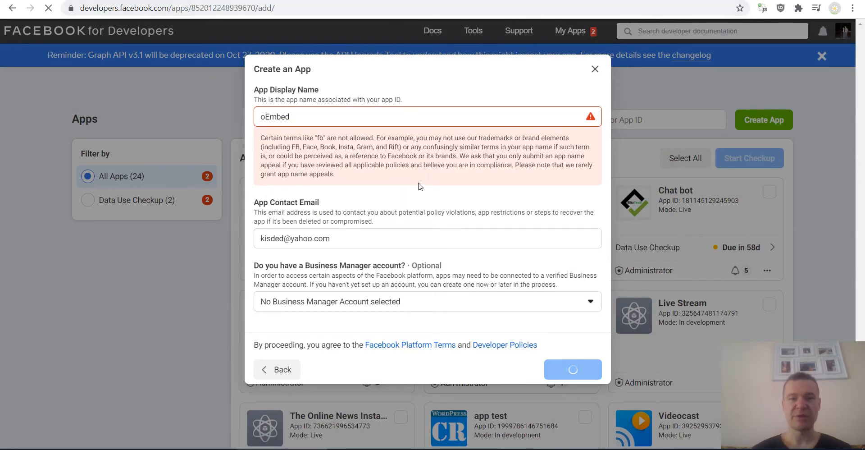
pyautogui.click(573, 369)
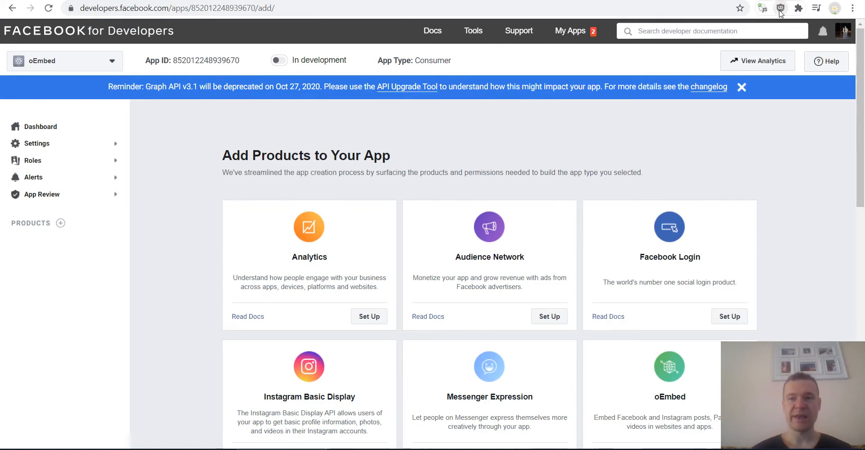
pyautogui.moveTo(498, 140)
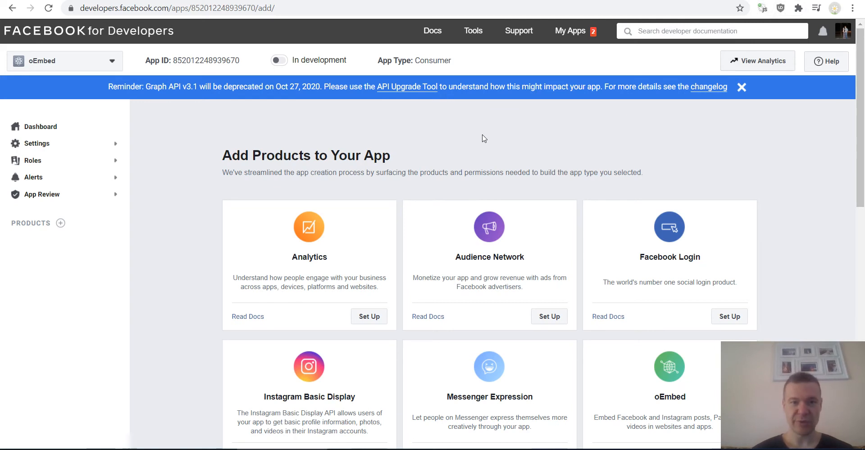
pyautogui.moveTo(351, 174)
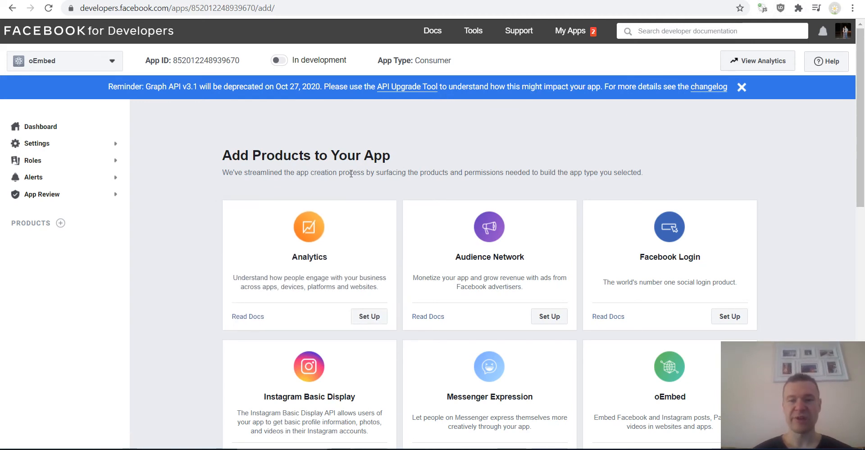
pyautogui.moveTo(467, 120)
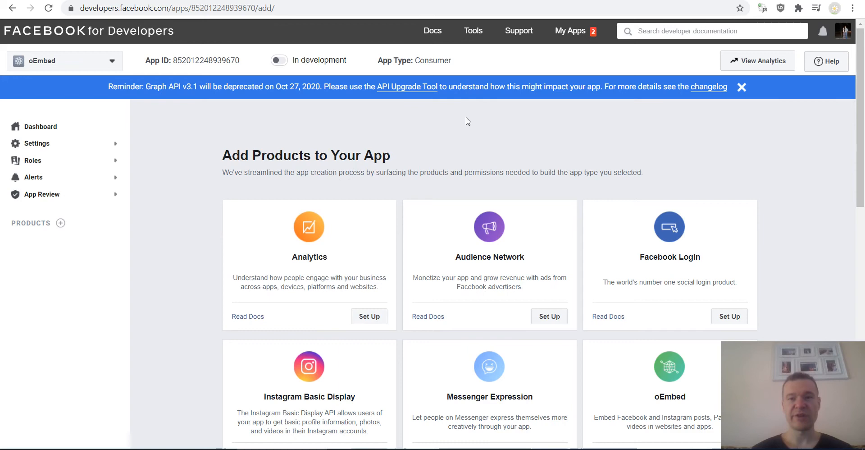
pyautogui.moveTo(462, 136)
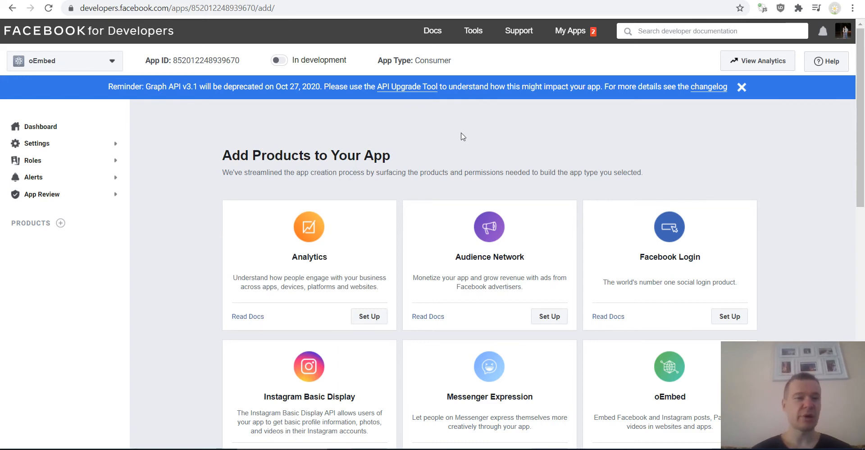
pyautogui.scroll(-3)
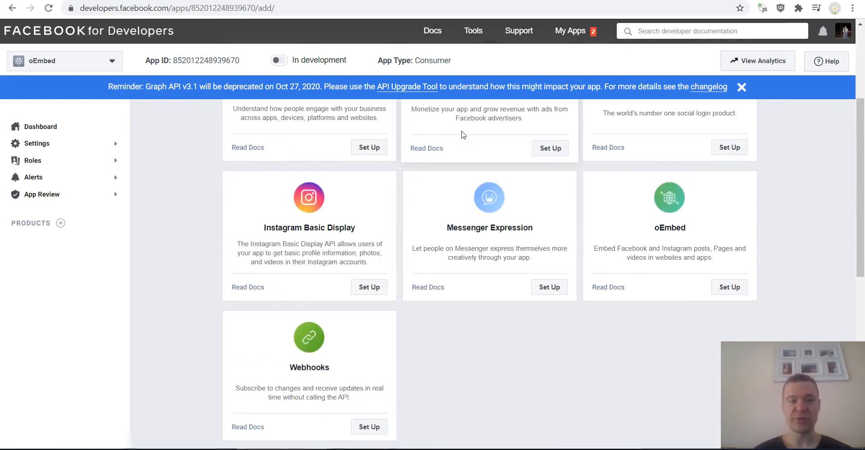
pyautogui.scroll(3)
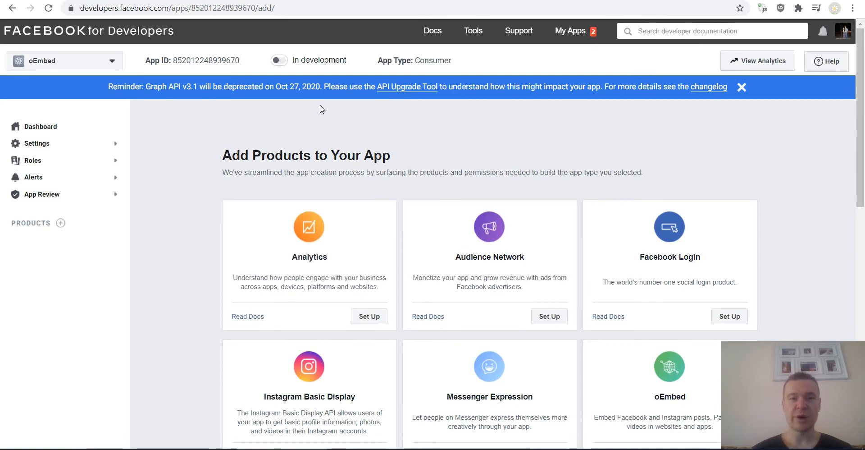
pyautogui.scroll(-3)
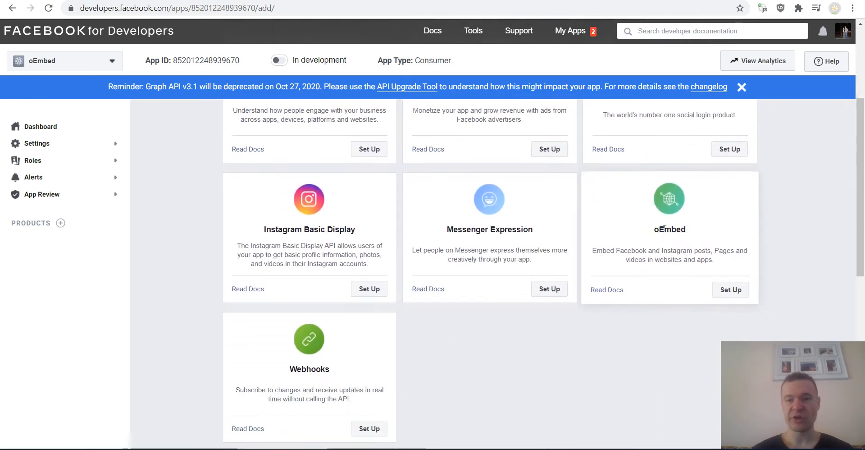
# Add the oEmbed product, accepting its usage terms, then attempt to switch the app live
pyautogui.click(730, 289)
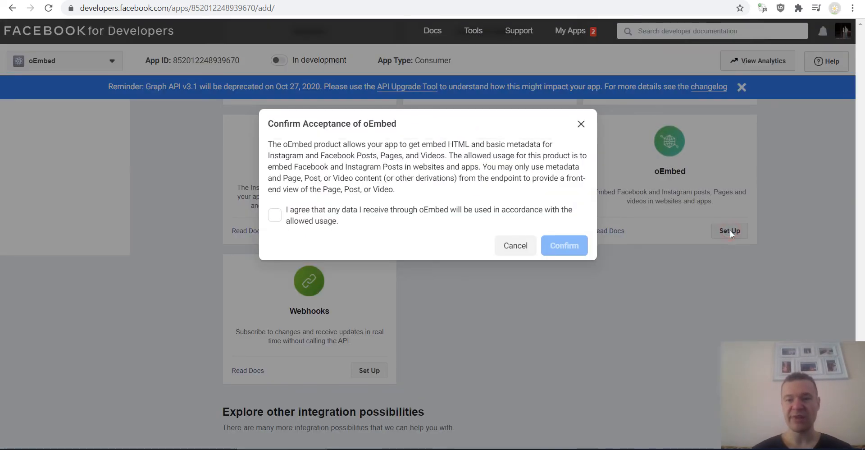
pyautogui.click(275, 215)
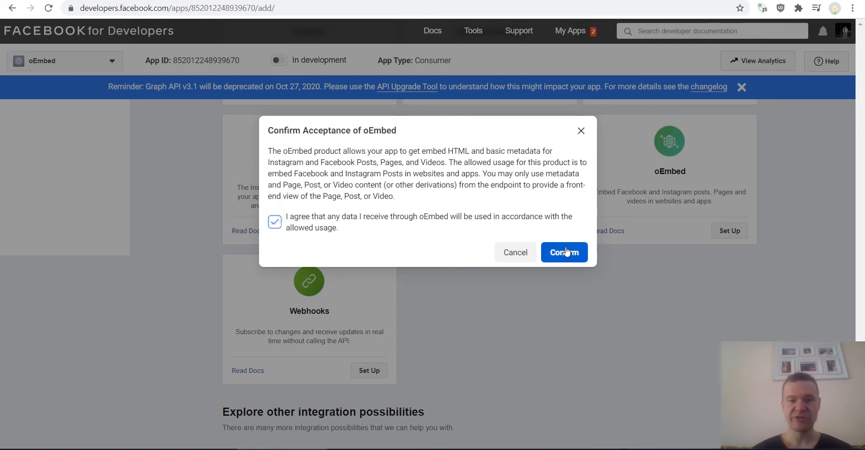
pyautogui.click(565, 252)
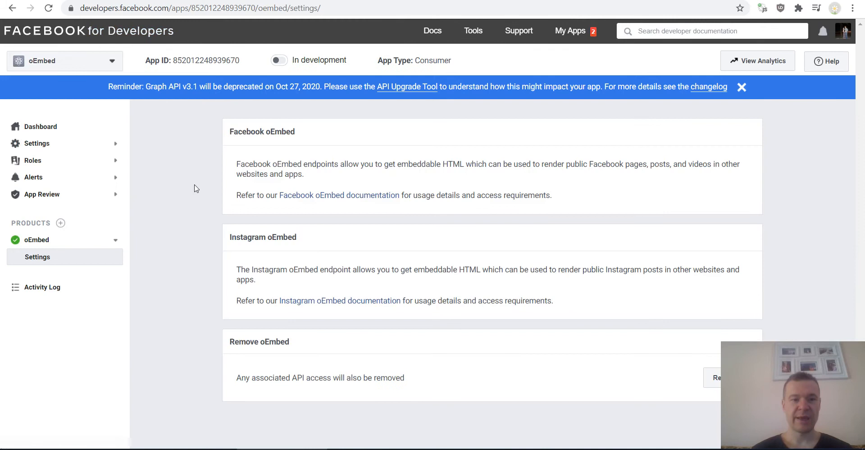
pyautogui.moveTo(235, 148)
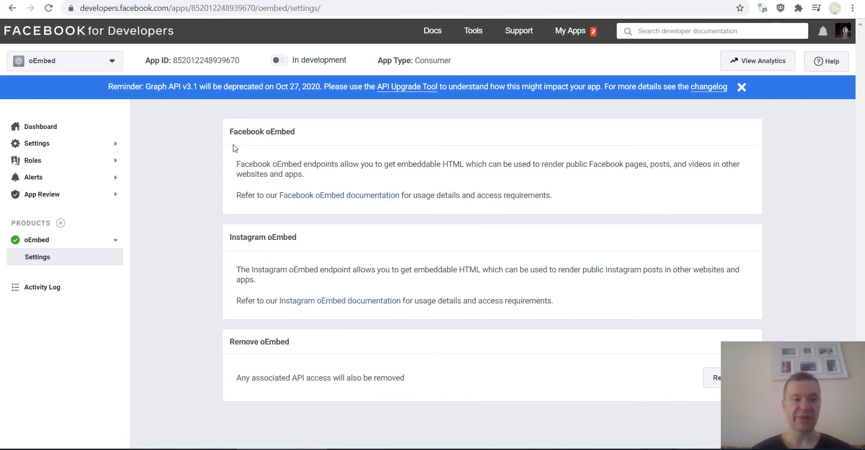
pyautogui.moveTo(198, 176)
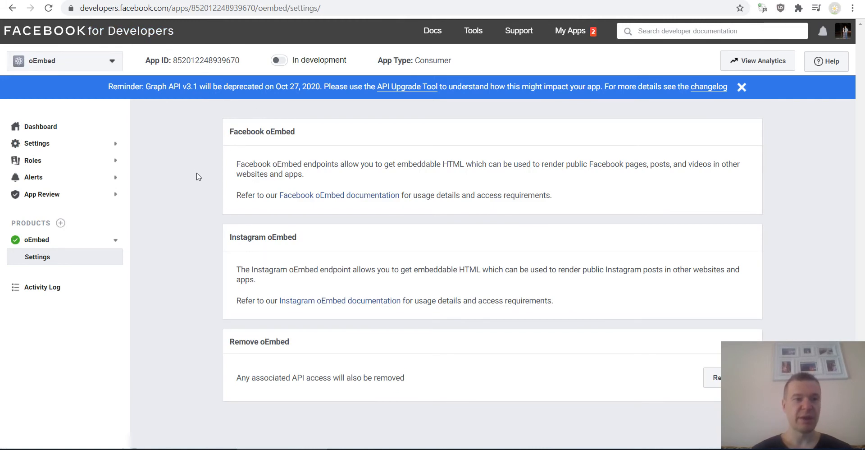
pyautogui.click(278, 60)
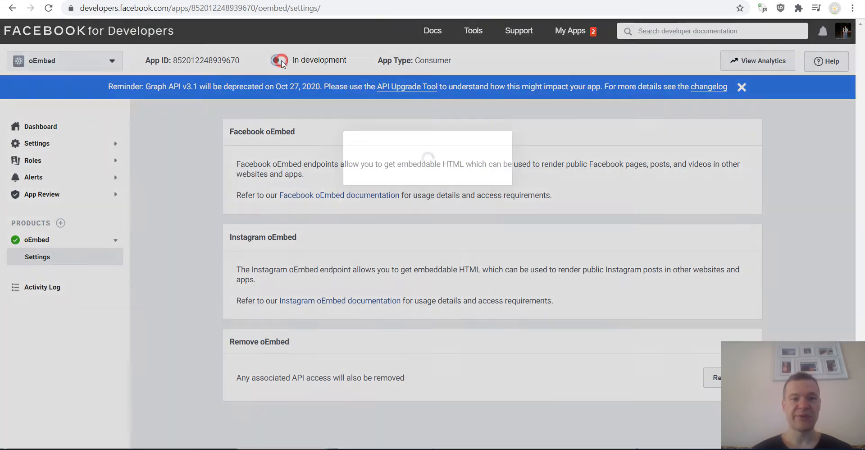
pyautogui.click(279, 60)
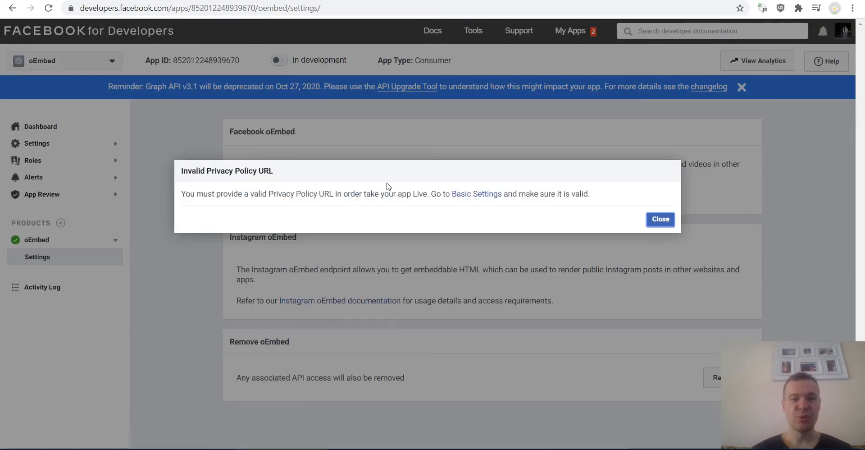
pyautogui.moveTo(489, 198)
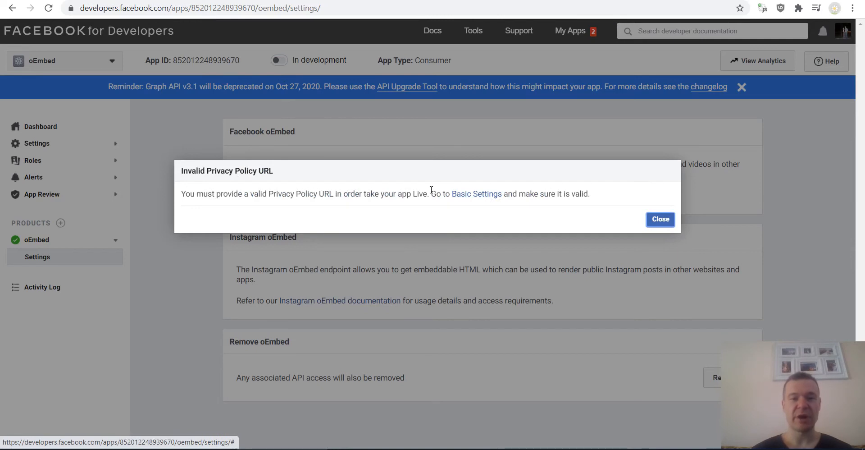
pyautogui.moveTo(469, 200)
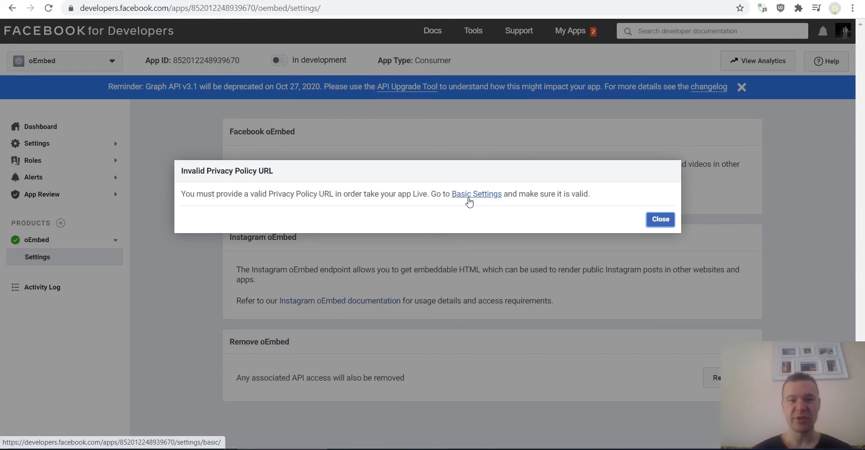
pyautogui.click(476, 194)
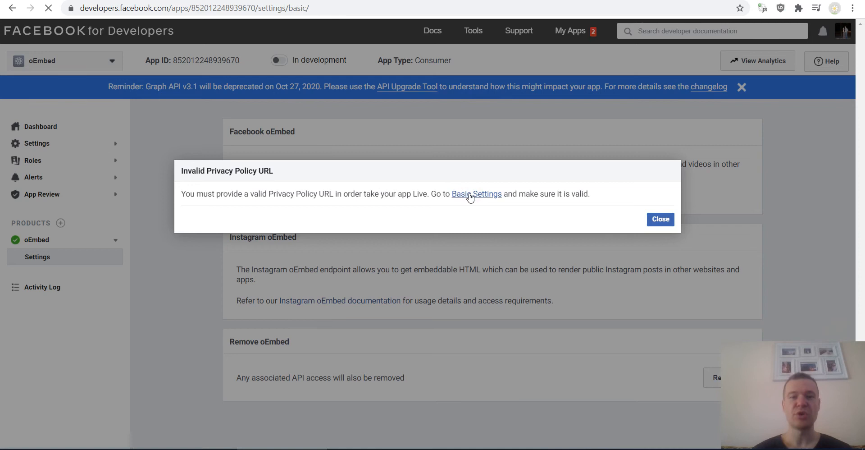
pyautogui.click(476, 194)
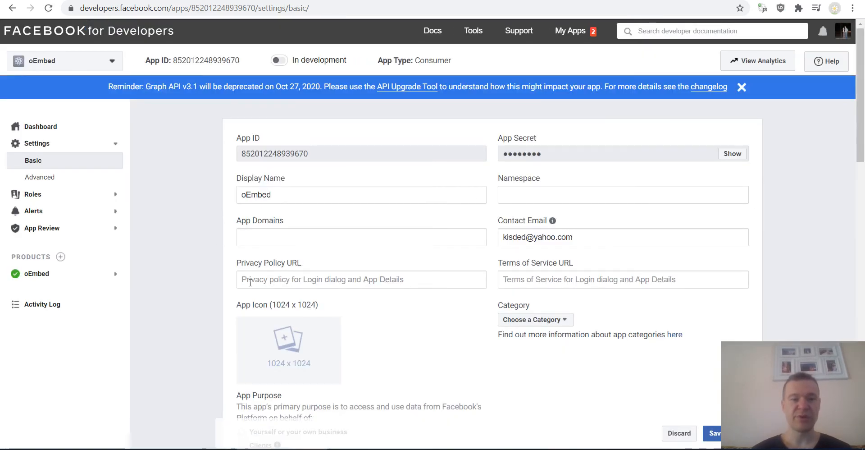
pyautogui.write('https://coderevolution.ro/privacy-policy/')
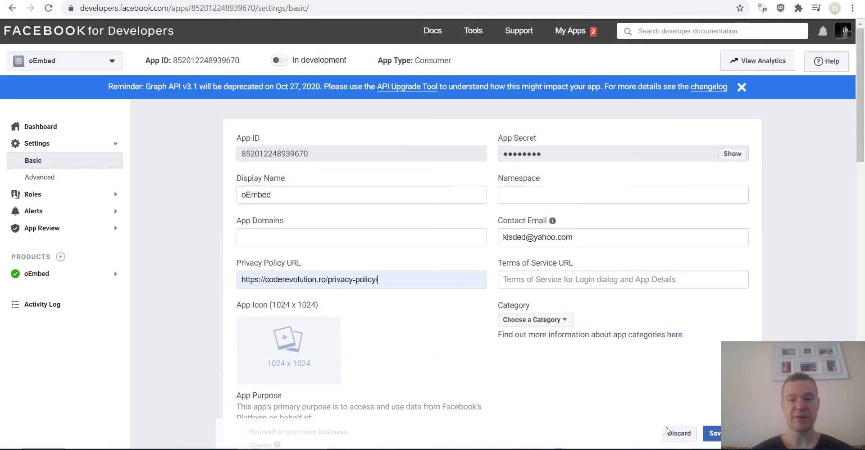
pyautogui.click(718, 433)
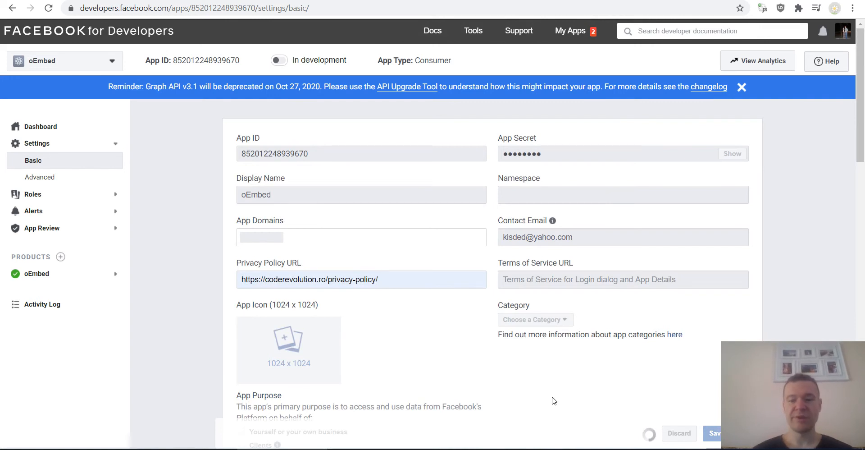
pyautogui.click(716, 433)
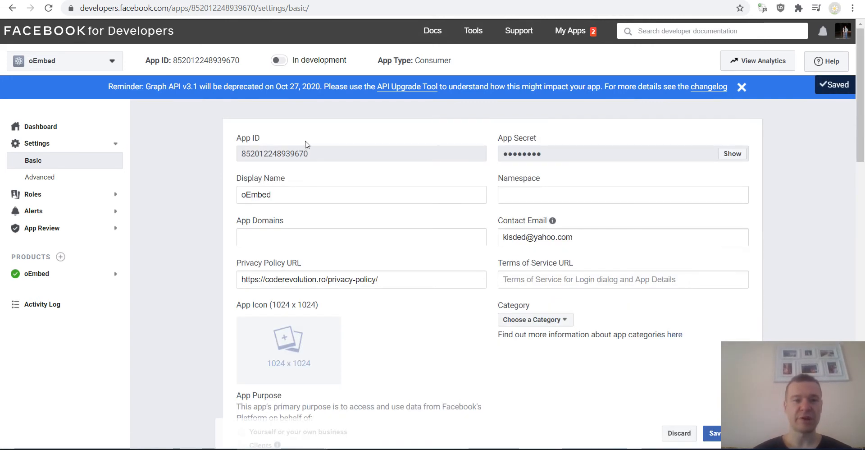
pyautogui.moveTo(225, 164)
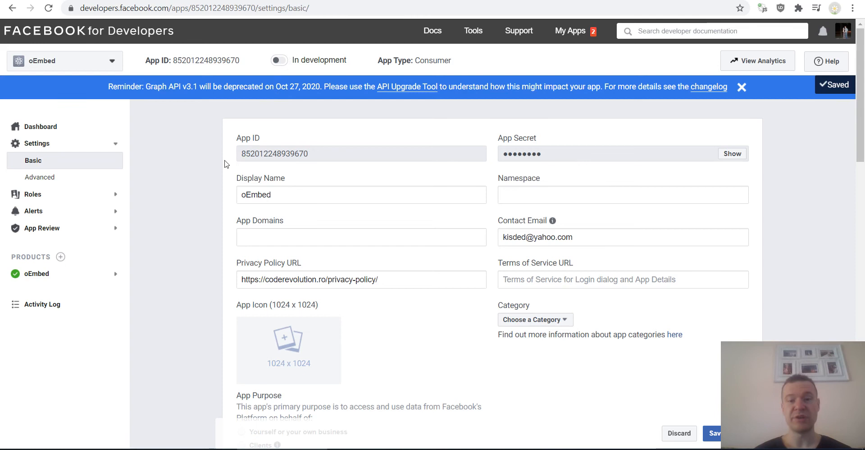
pyautogui.moveTo(205, 201)
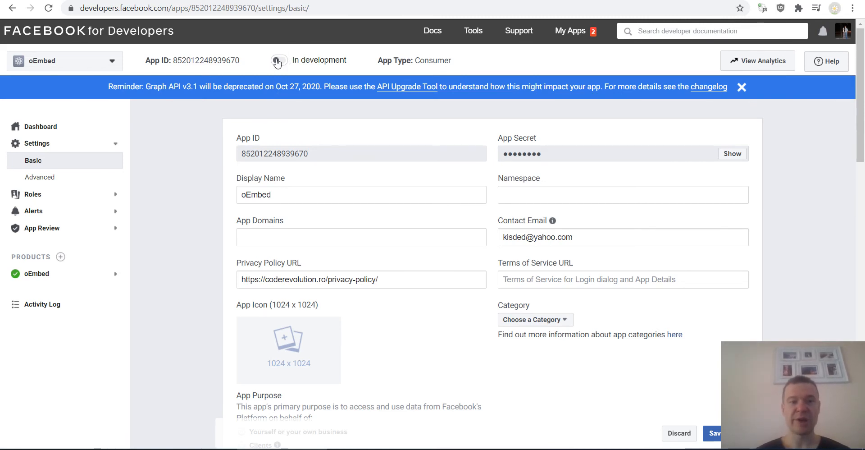
# Switch the oEmbed app to Live under Business and Pages, then select its App ID
pyautogui.click(279, 60)
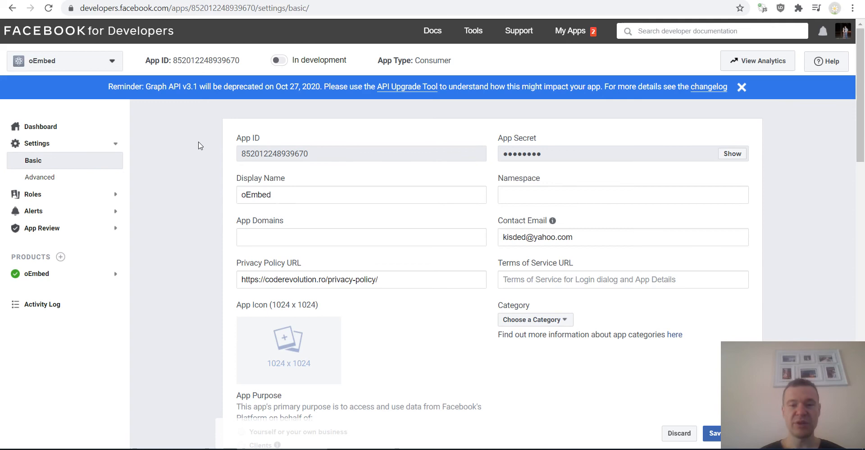
pyautogui.click(279, 60)
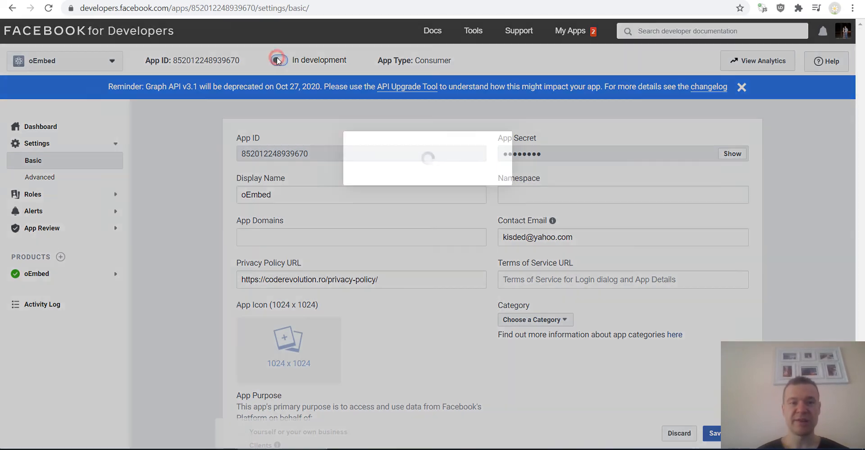
pyautogui.click(279, 60)
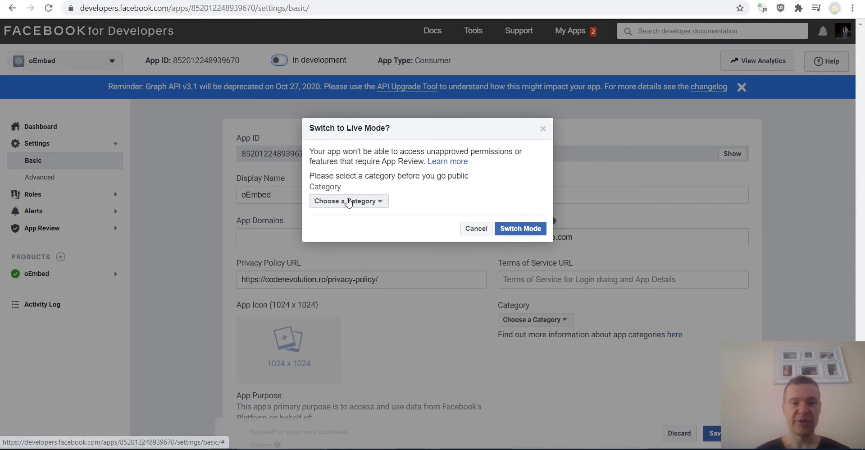
pyautogui.click(349, 201)
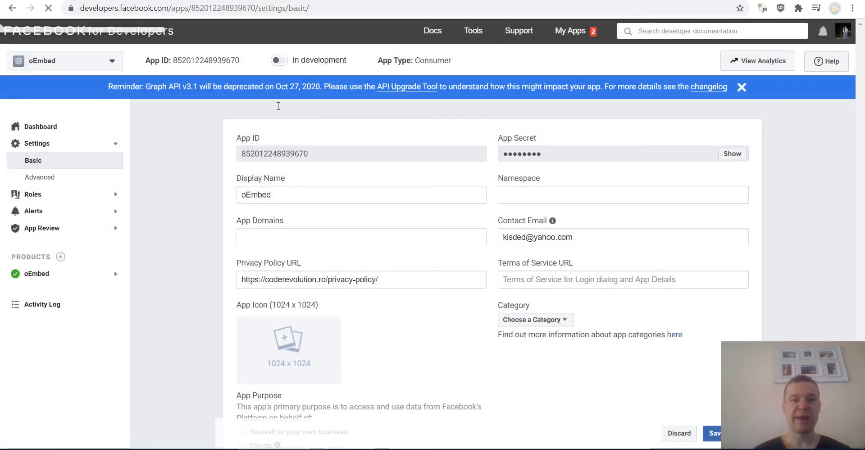
pyautogui.click(279, 60)
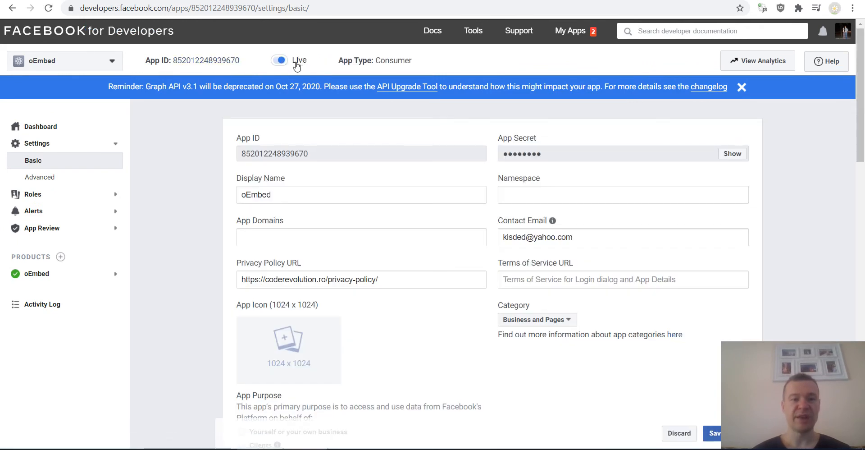
pyautogui.doubleClick(275, 154)
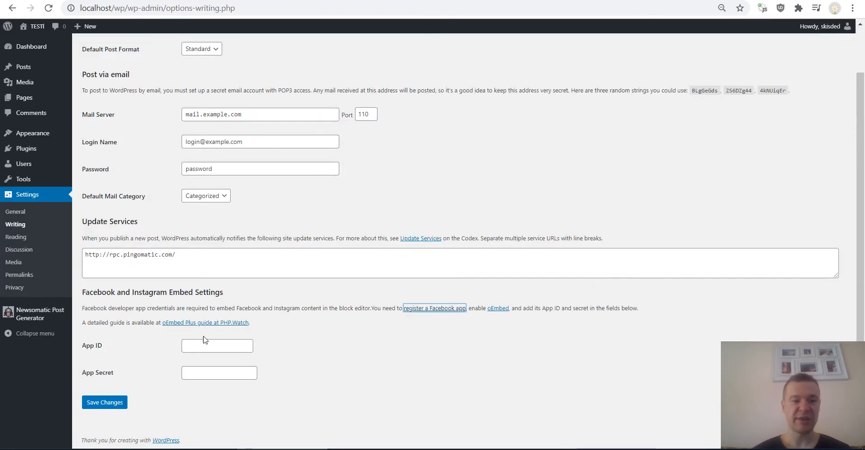
# Enter the oEmbed app's ID in the Facebook/Instagram App ID field and save
pyautogui.write('832012248939670')
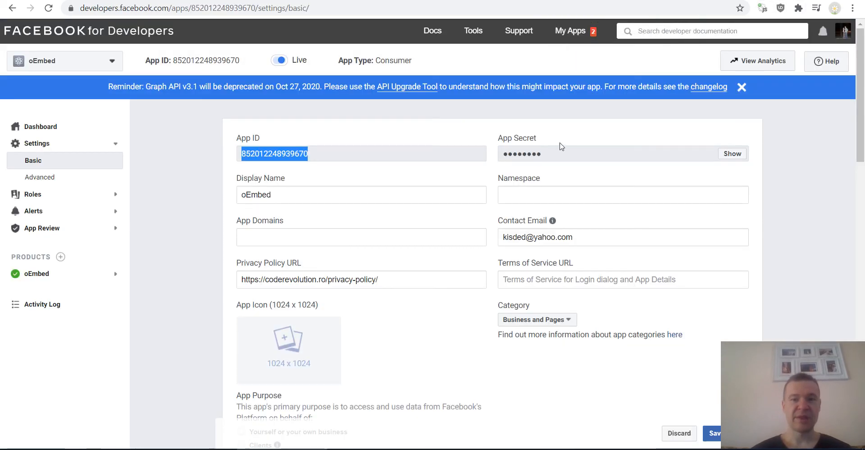
pyautogui.moveTo(711, 157)
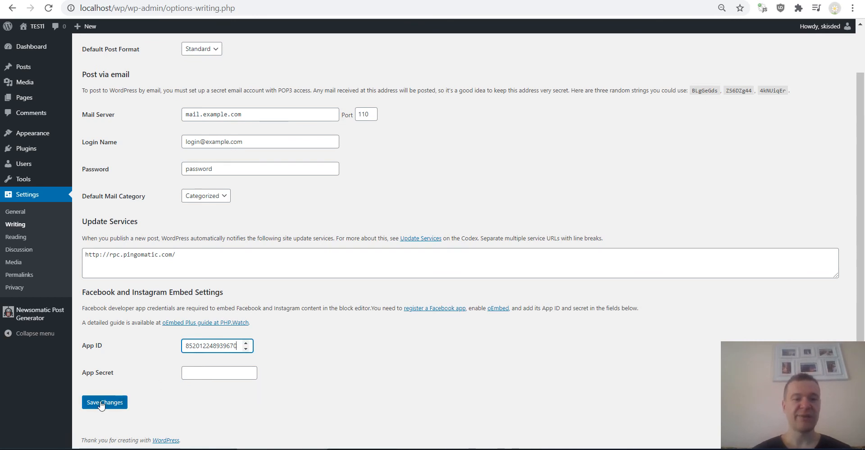
pyautogui.moveTo(346, 326)
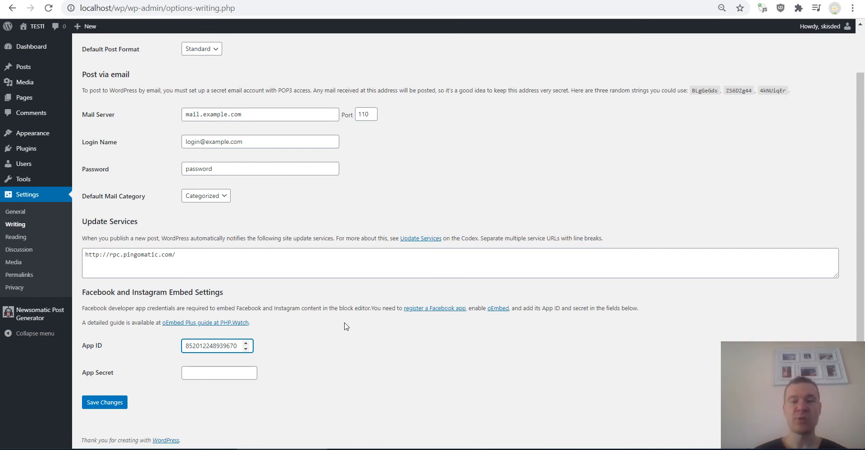
pyautogui.click(215, 345)
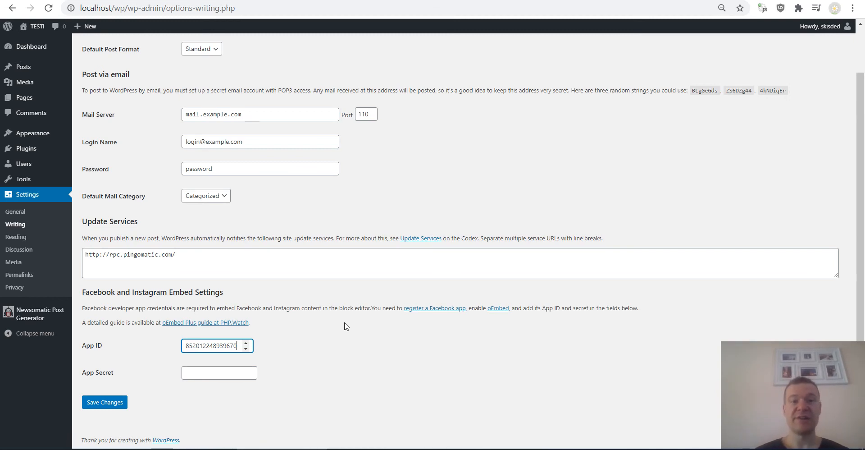